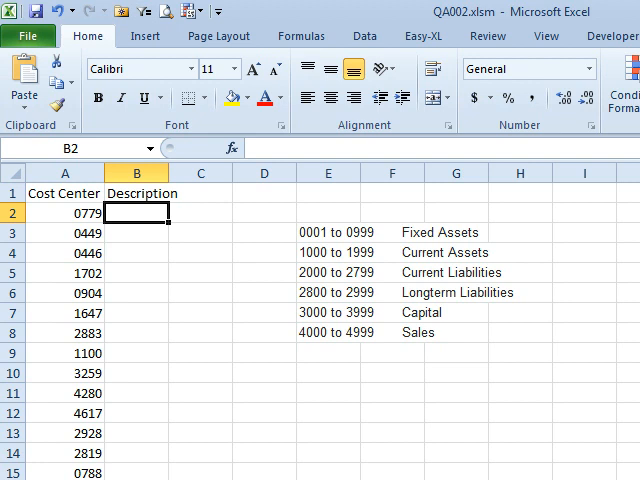
mouse_move(292, 288)
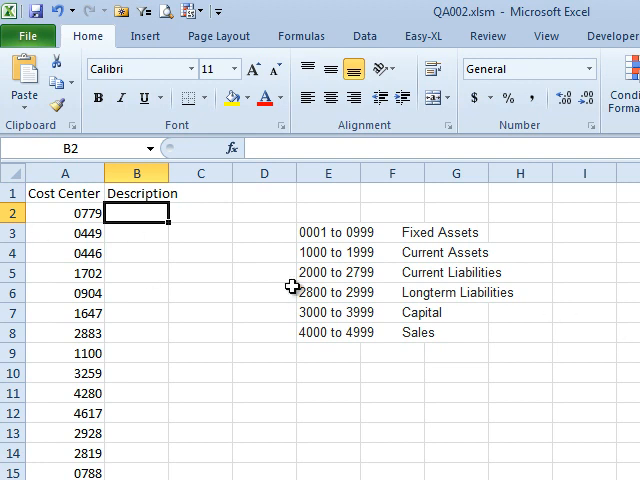
mouse_move(304, 232)
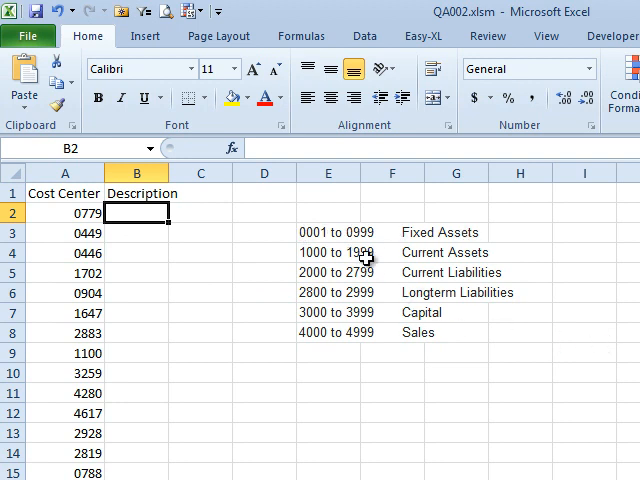
Split E3:E8 at fixed width into start and end numbers, skipping the 'to' column, then move to B2
left_click_drag(326, 232, 326, 332)
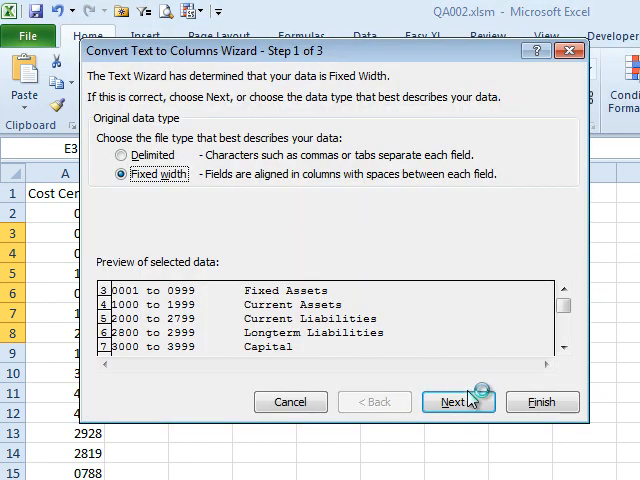
left_click(456, 400)
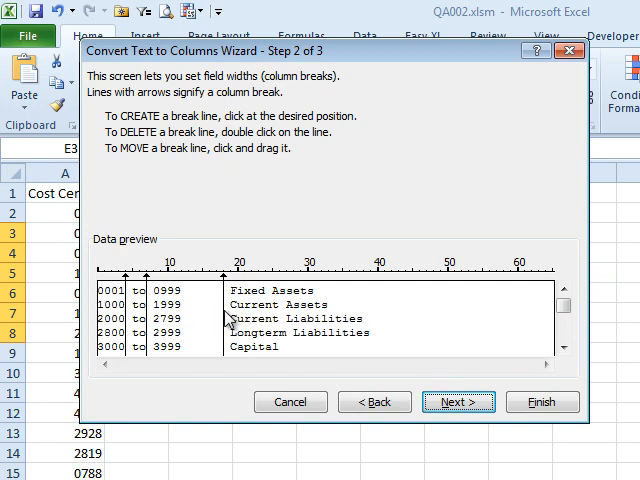
left_click(458, 400)
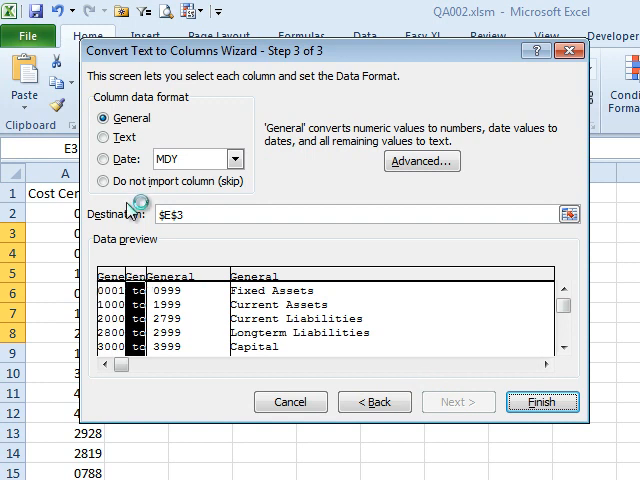
left_click(104, 180)
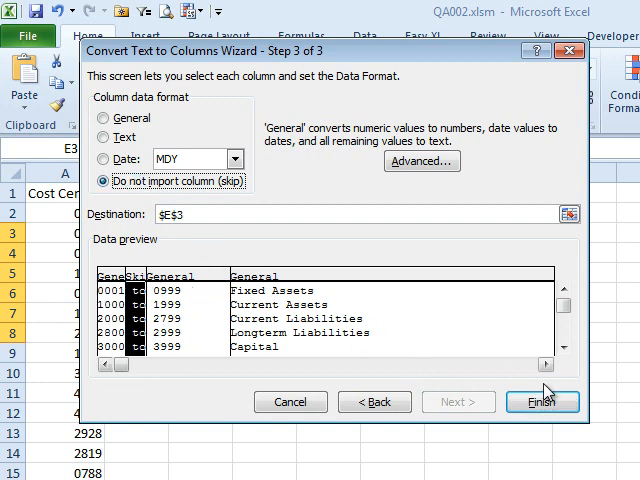
left_click(544, 400)
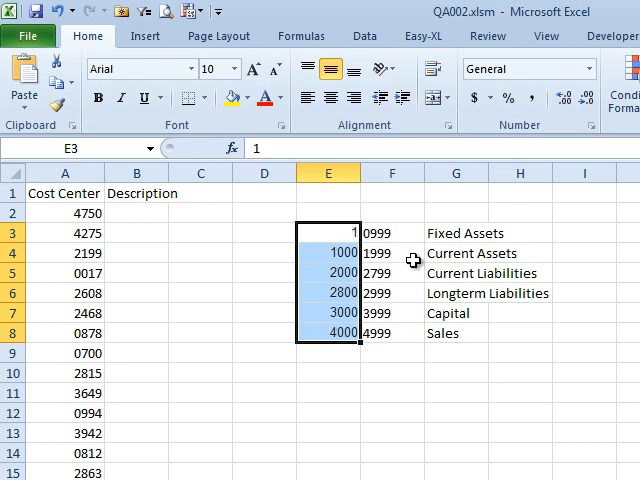
mouse_move(376, 332)
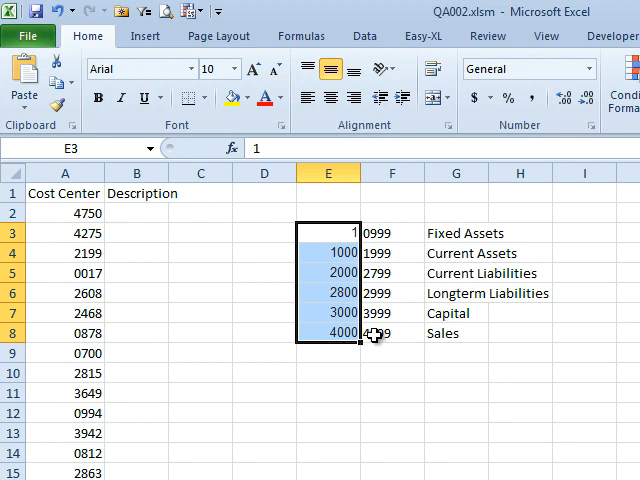
left_click(136, 212)
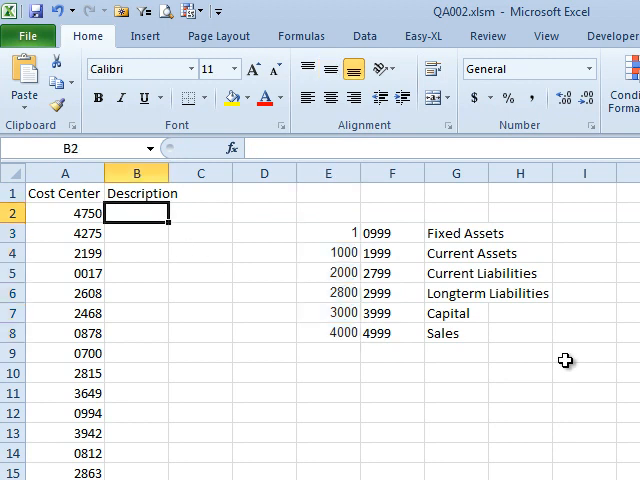
Enter =VLOOKUP(A2,$E$3:$G$8,3) in B2, returning 'Capital' for cost center 3770
type("=VLOOKUP(A2,E3:G8")
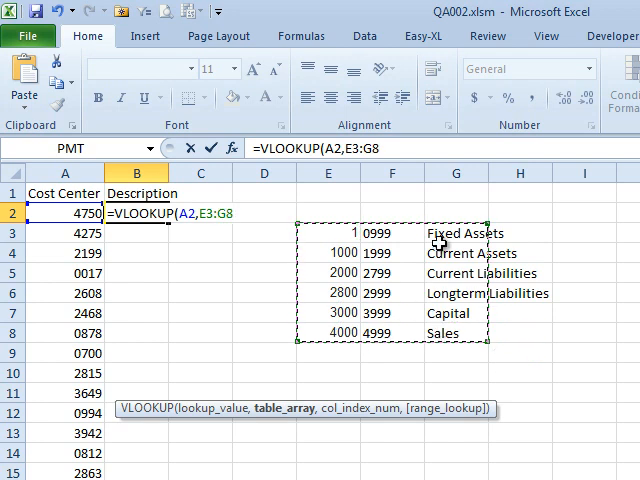
key("f4")
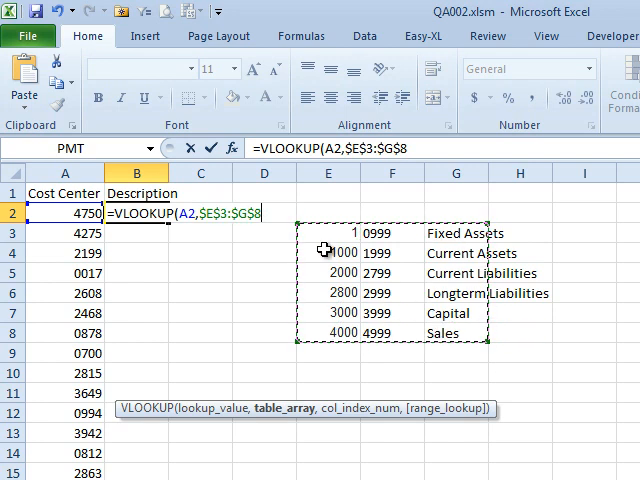
type(",")
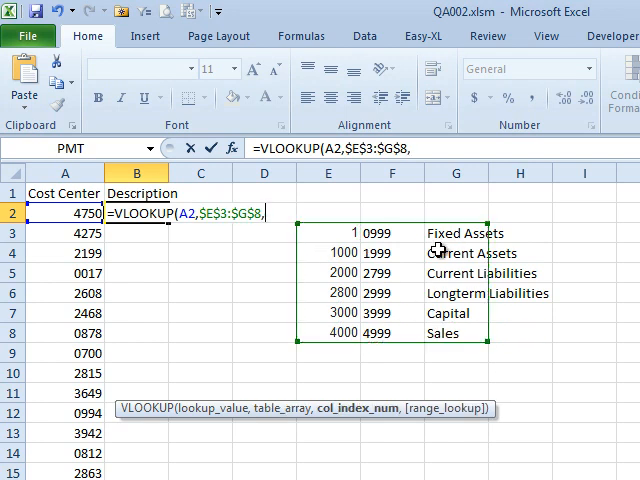
type("3,")
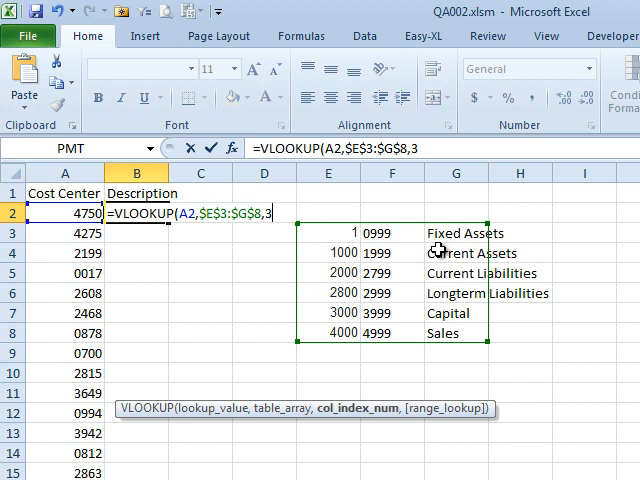
key("Return")
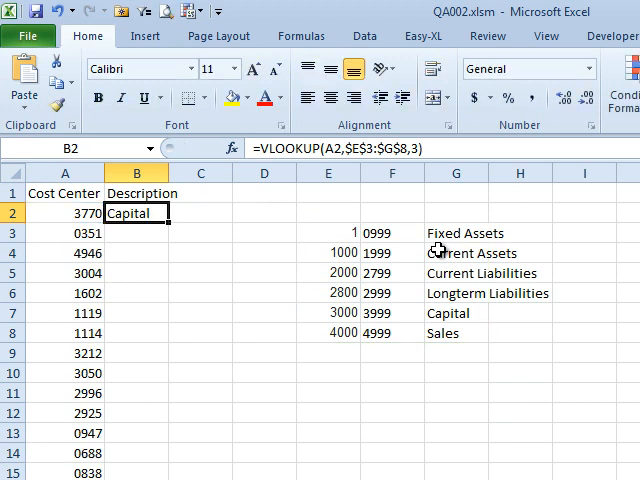
mouse_move(170, 228)
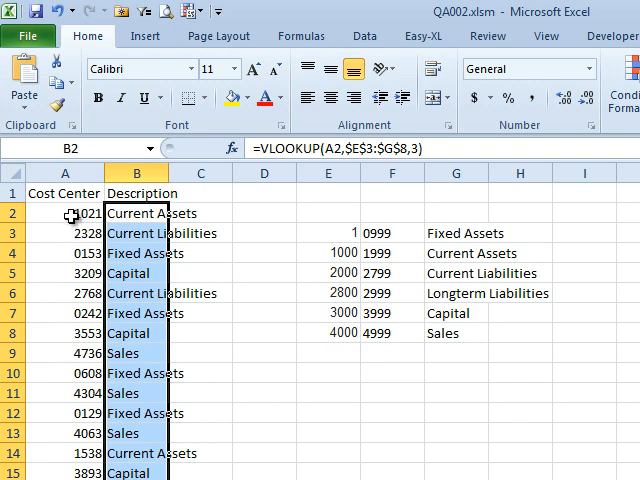
mouse_move(398, 238)
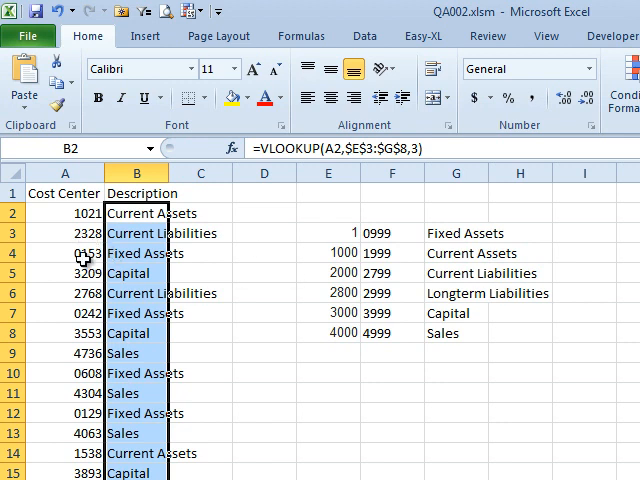
mouse_move(456, 236)
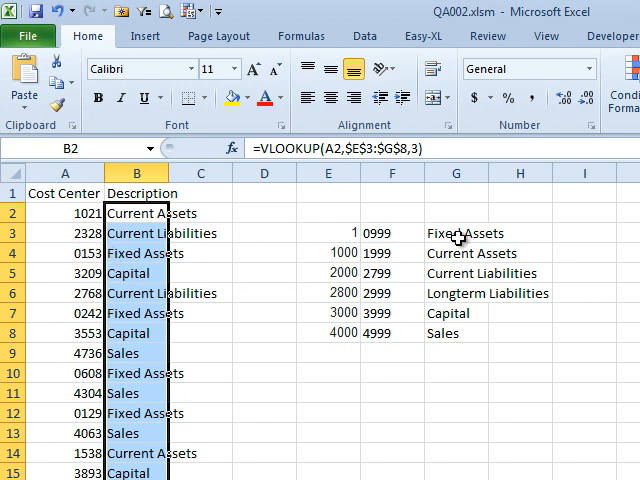
Select the whole cost center column A after filling the formula down column B
left_click(72, 212)
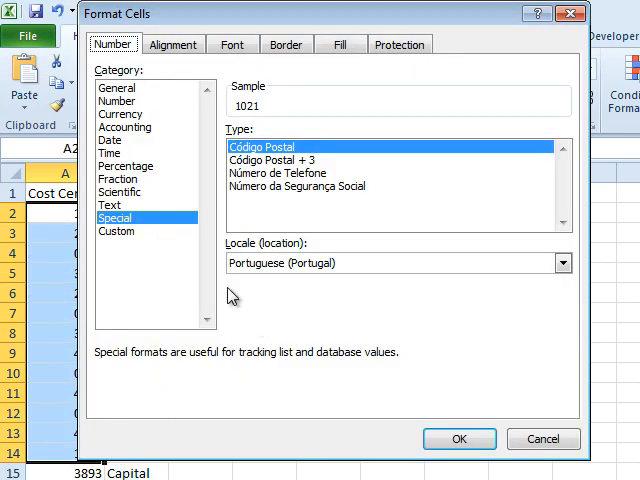
left_click(116, 232)
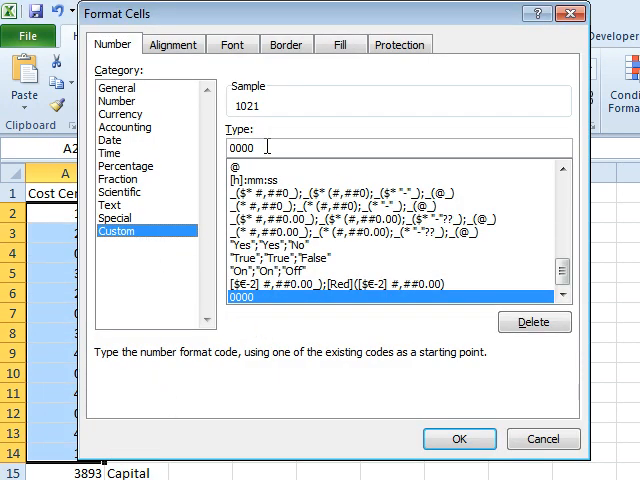
mouse_move(164, 200)
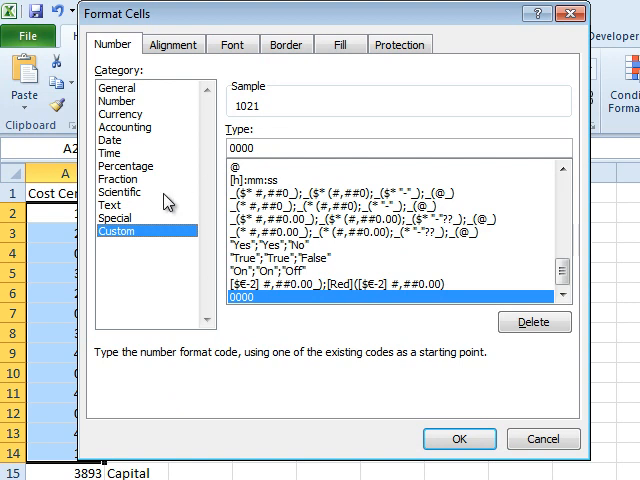
left_click(116, 218)
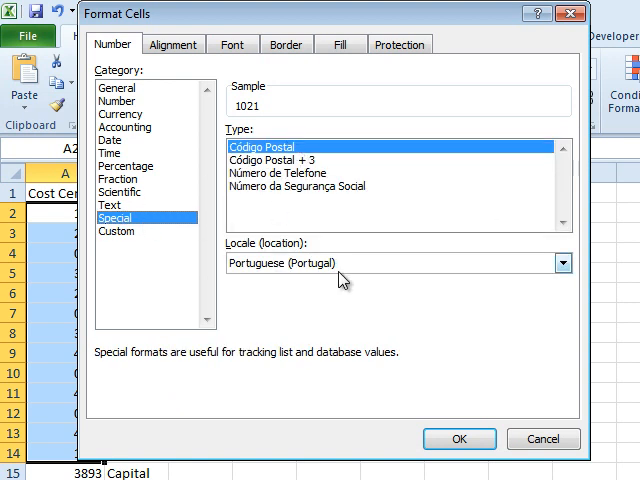
left_click(460, 438)
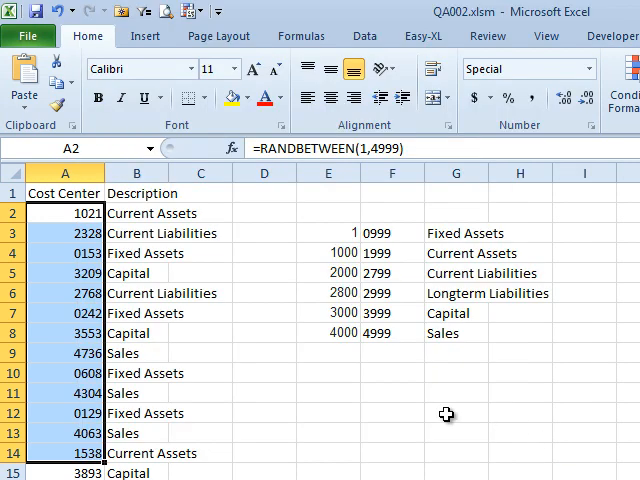
mouse_move(70, 220)
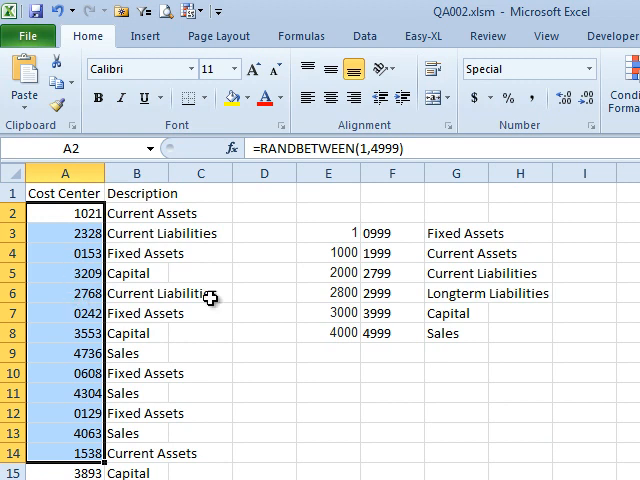
mouse_move(336, 236)
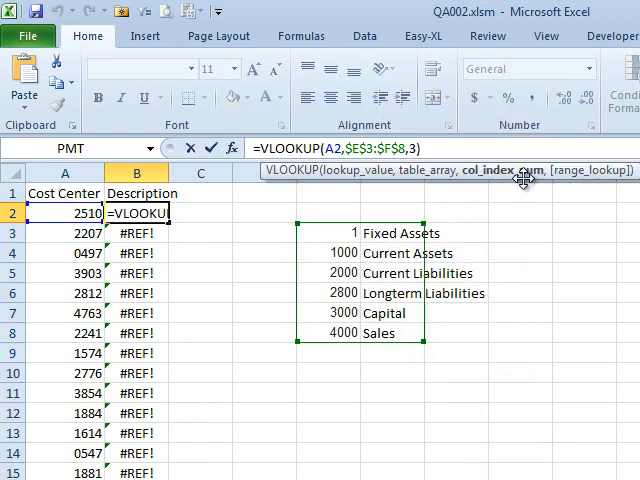
Confirm =VLOOKUP(A2,$E$3:$F$8,2) across the selected column B cells, restoring descriptions
type("2")
key("Return")
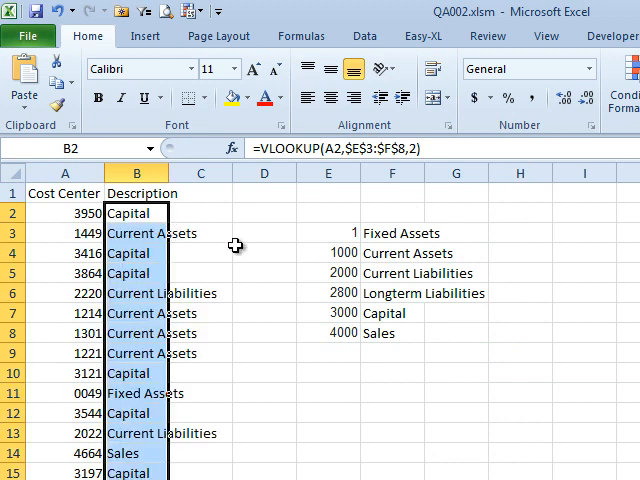
mouse_move(344, 232)
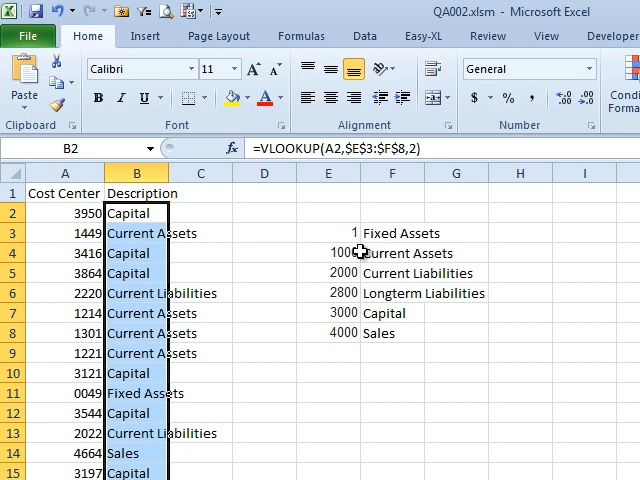
mouse_move(352, 292)
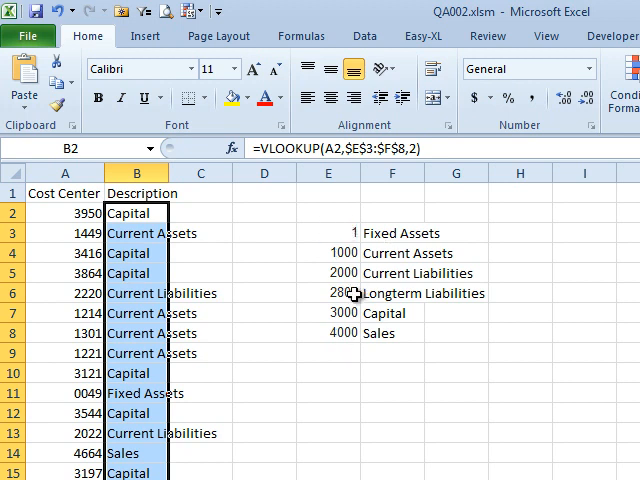
mouse_move(332, 272)
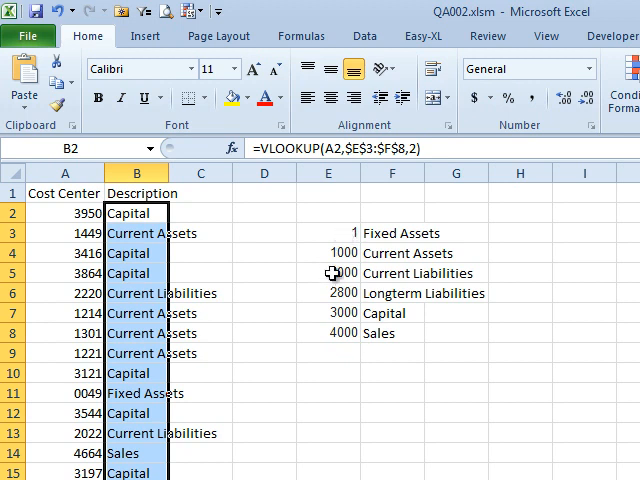